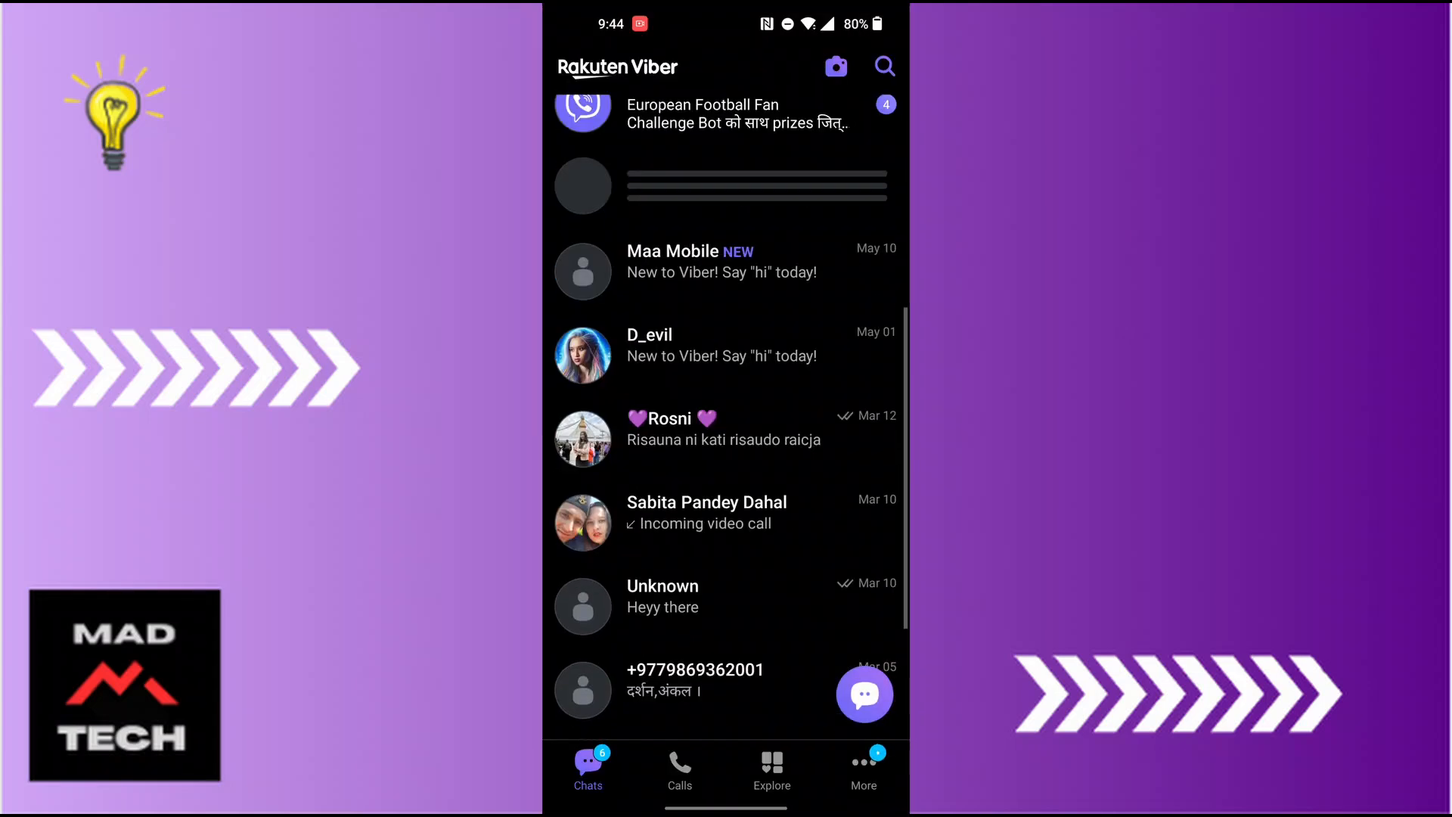
# Open Viber's More tab, then leave Viber for the phone's app drawer
pyautogui.click(862, 773)
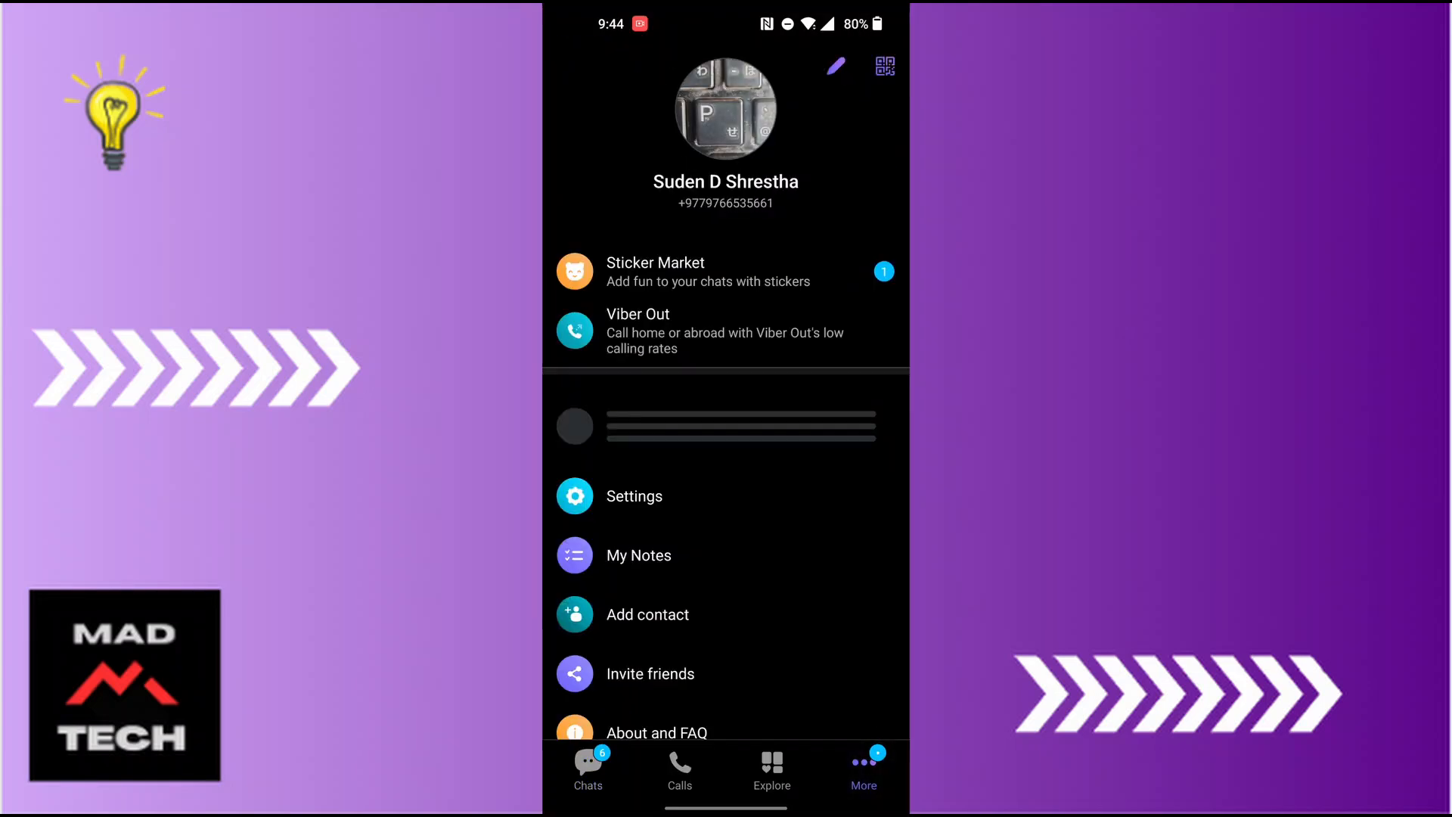
pyautogui.click(589, 773)
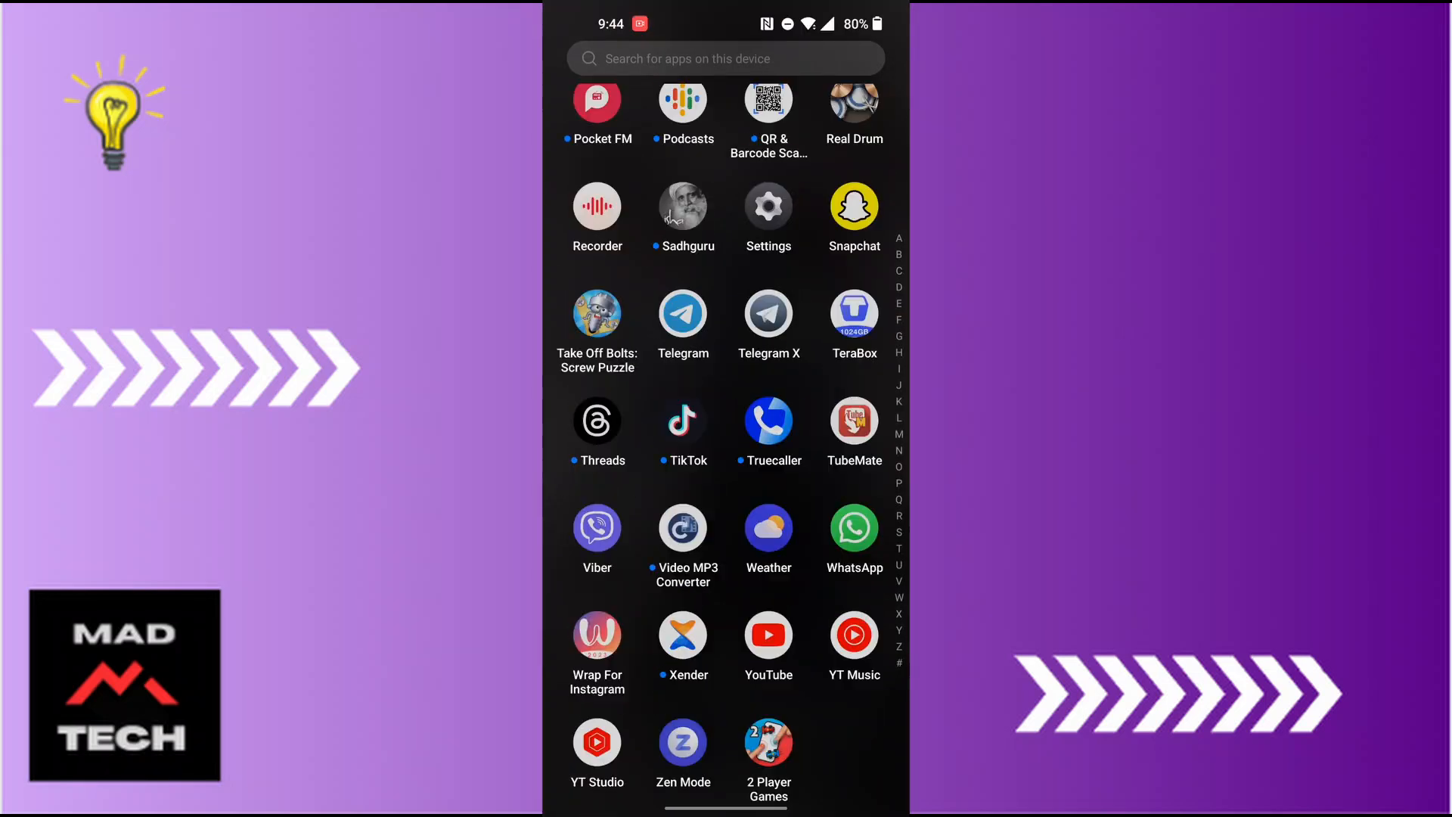
# Launch Settings from the app drawer and go to its Apps section
pyautogui.click(767, 205)
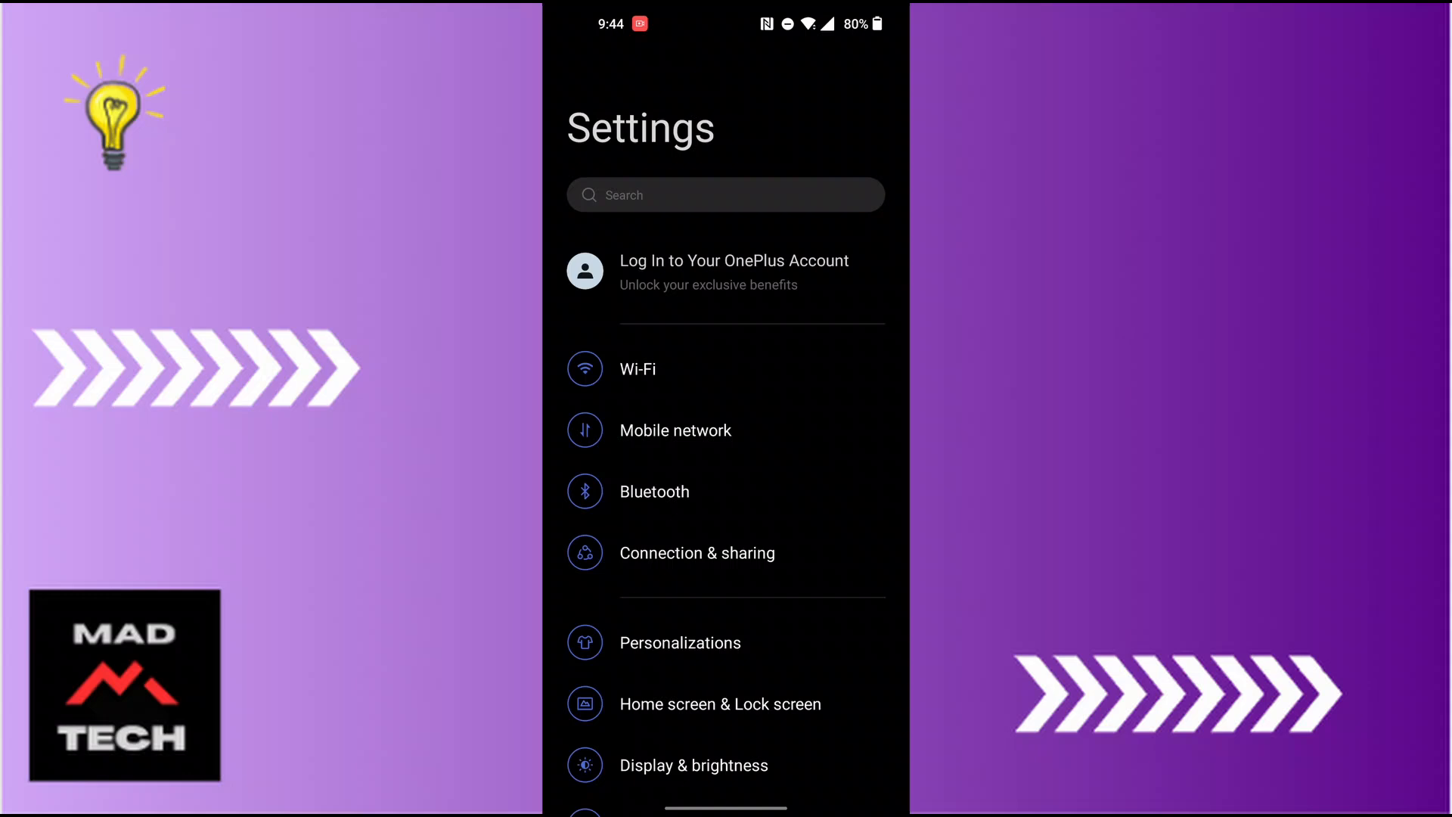
pyautogui.scroll(-3)
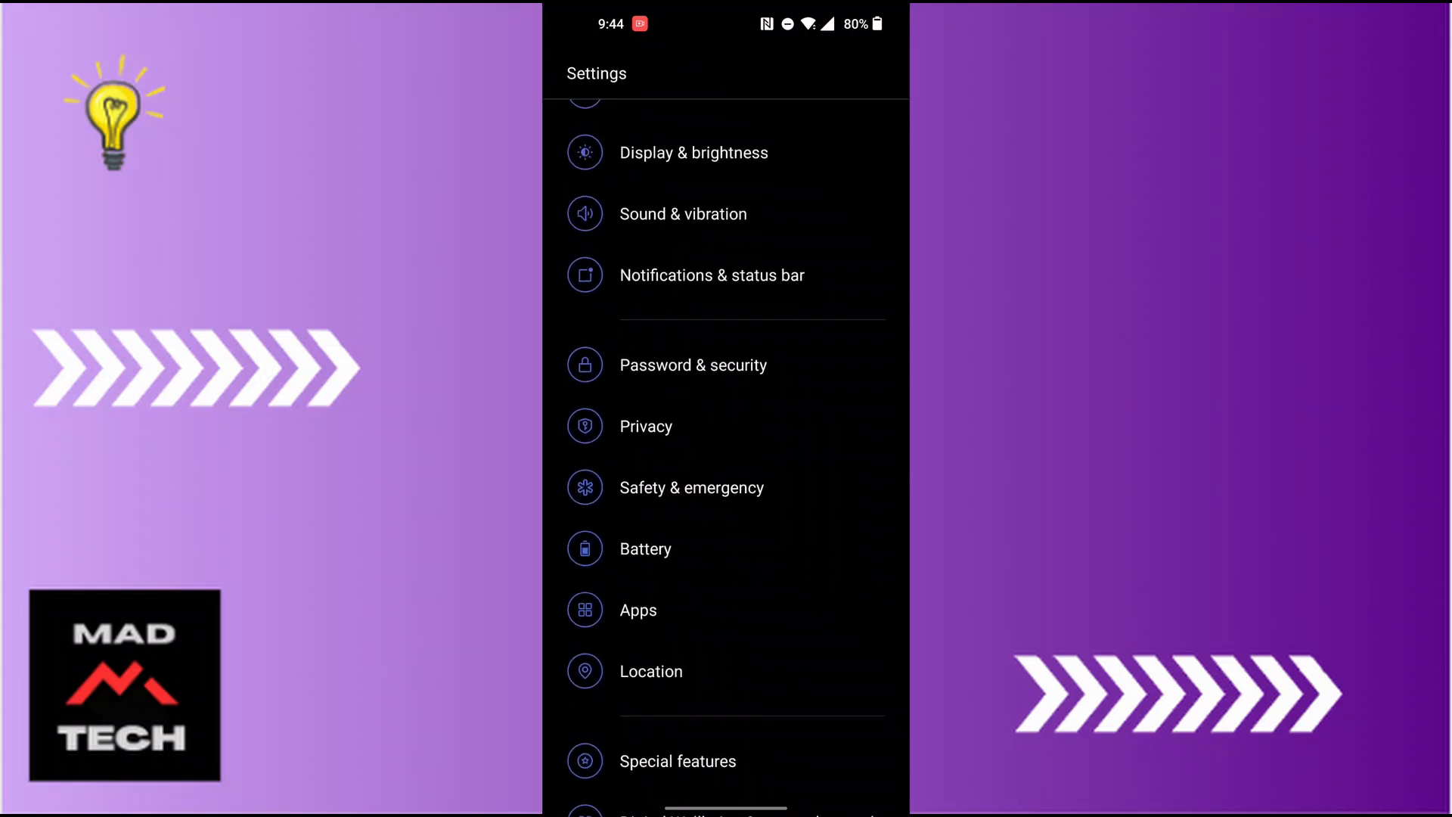
pyautogui.scroll(-3)
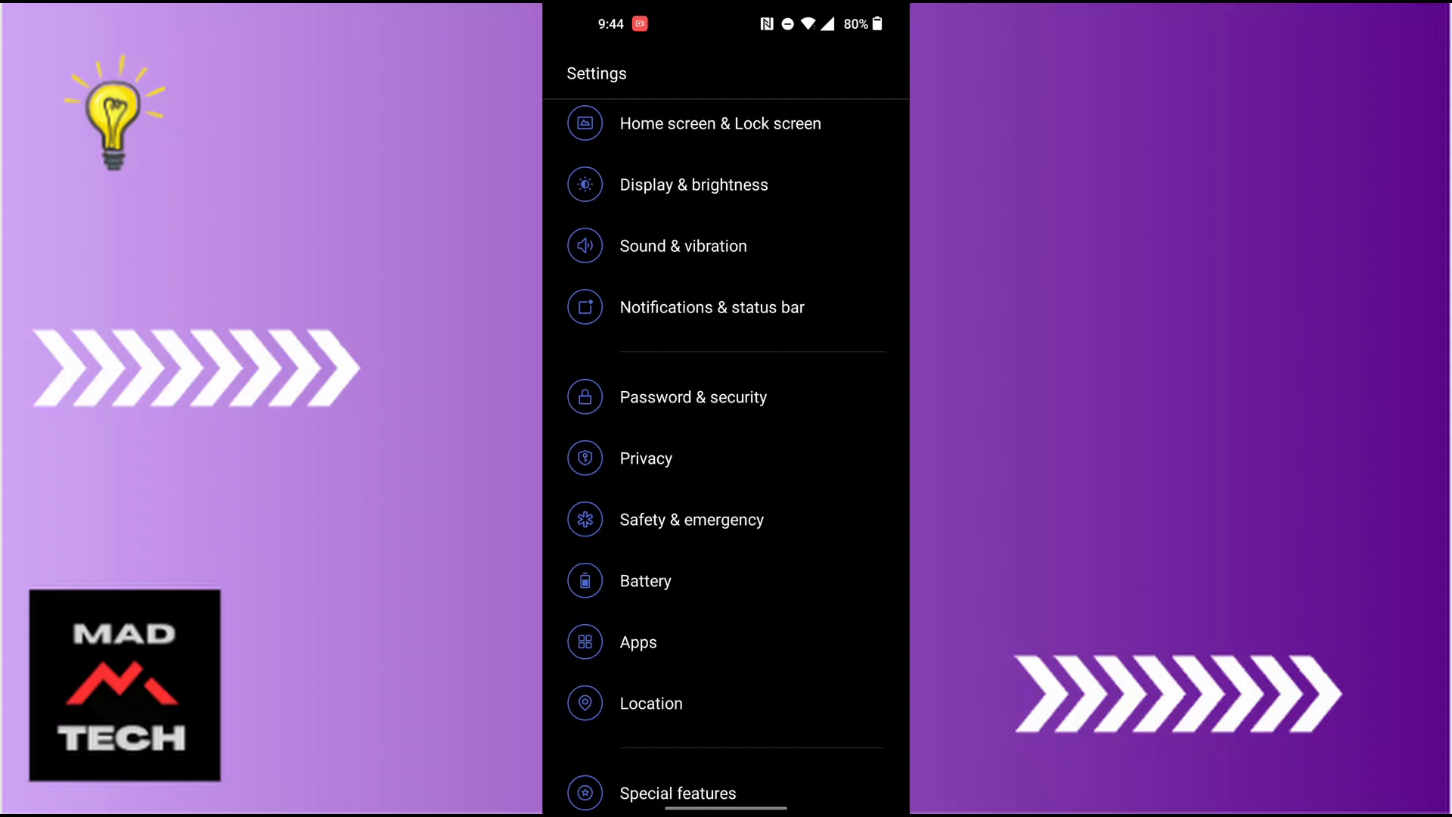
pyautogui.click(637, 642)
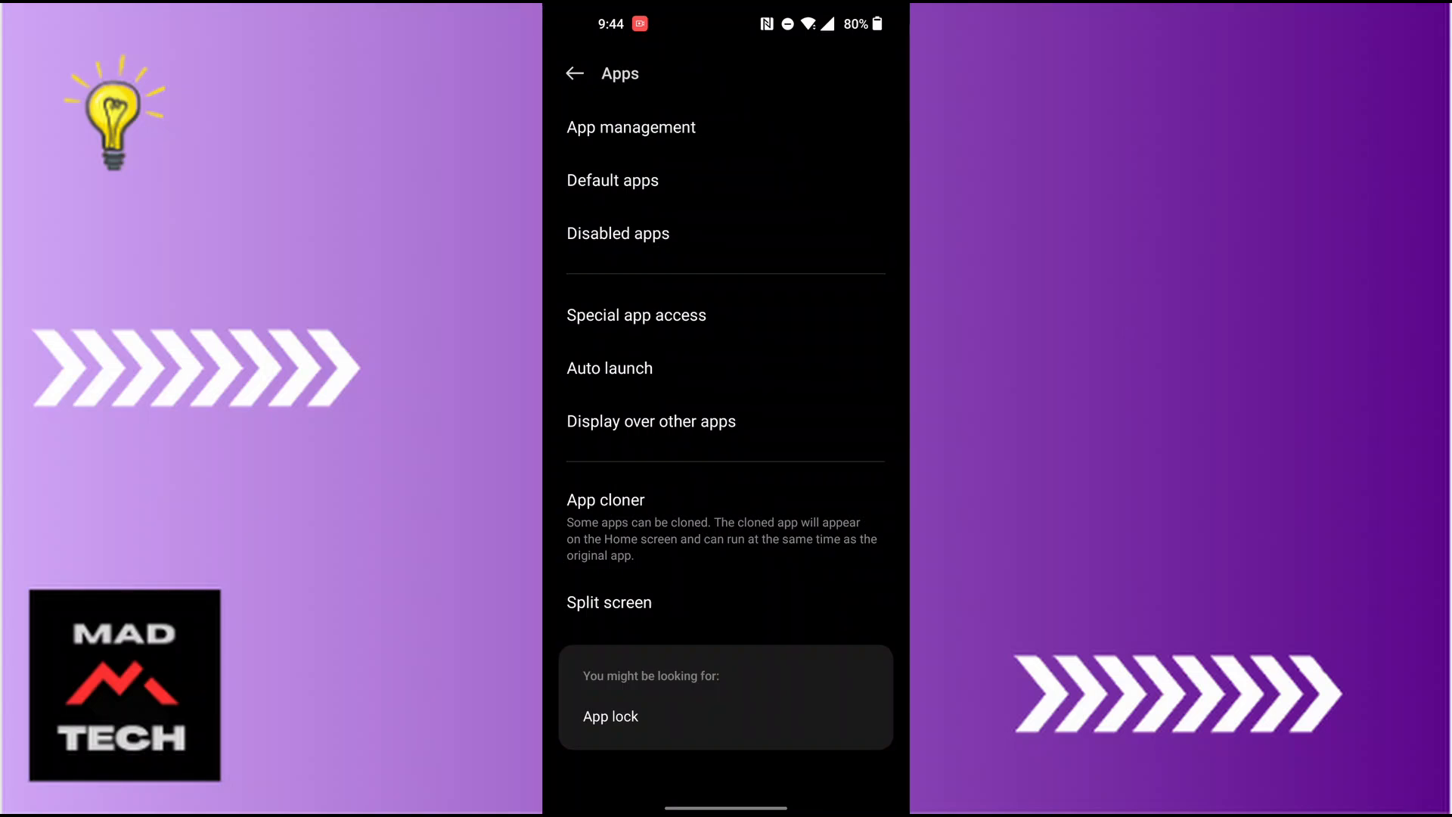
# Search App management for 'viber' and open Viber's App info page
pyautogui.click(630, 127)
pyautogui.write('v')
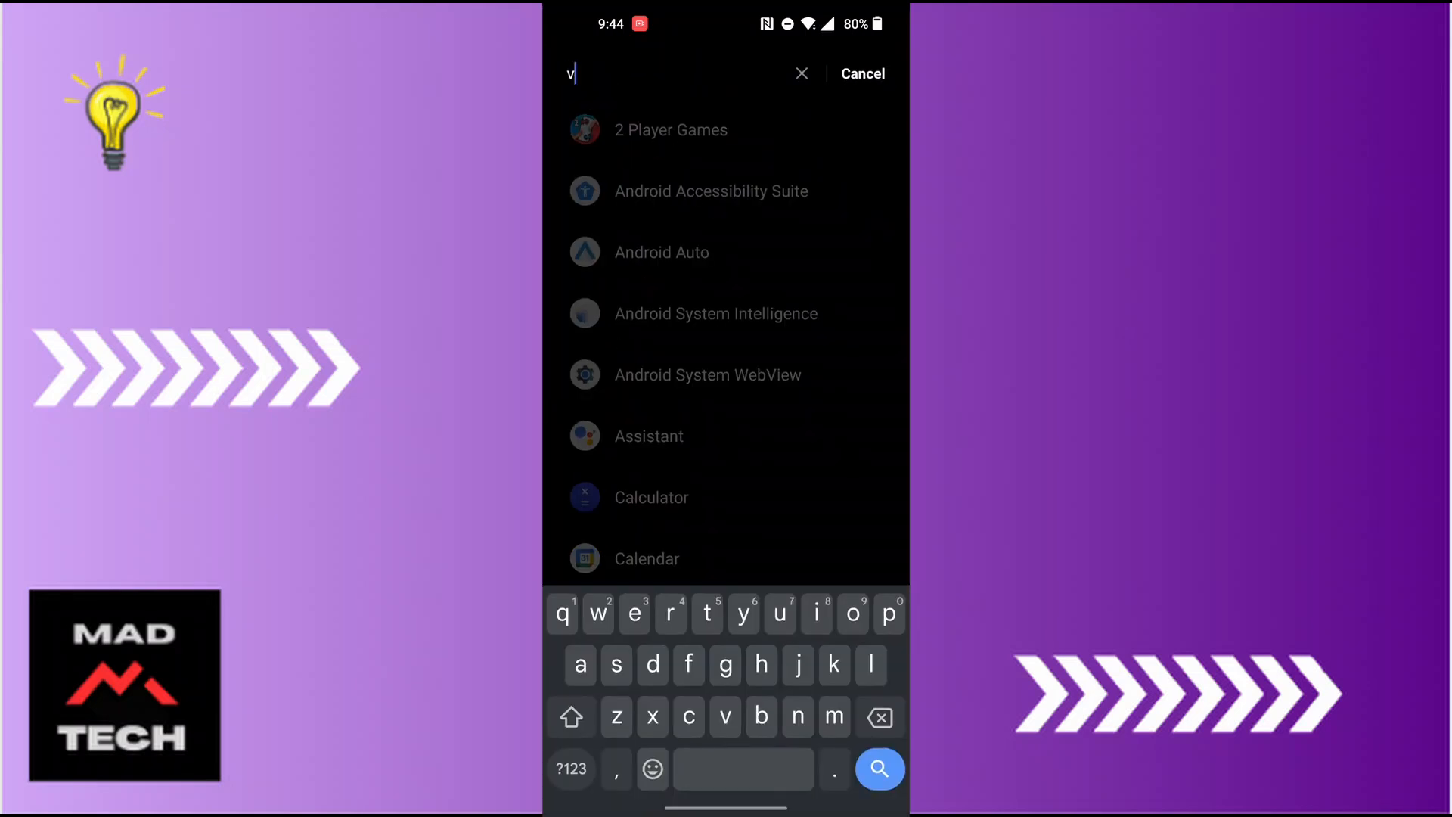
pyautogui.write('iber')
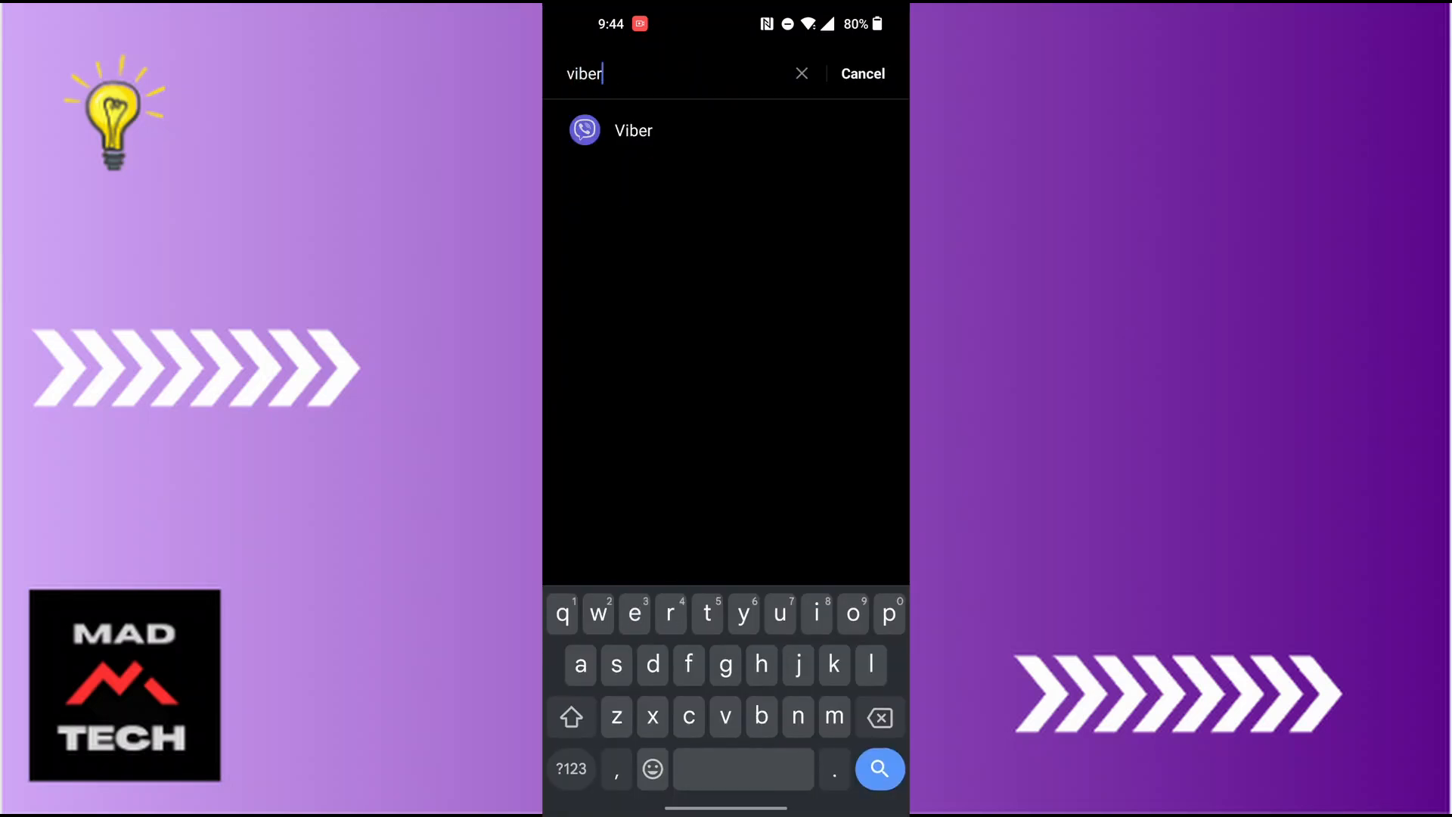
pyautogui.click(634, 130)
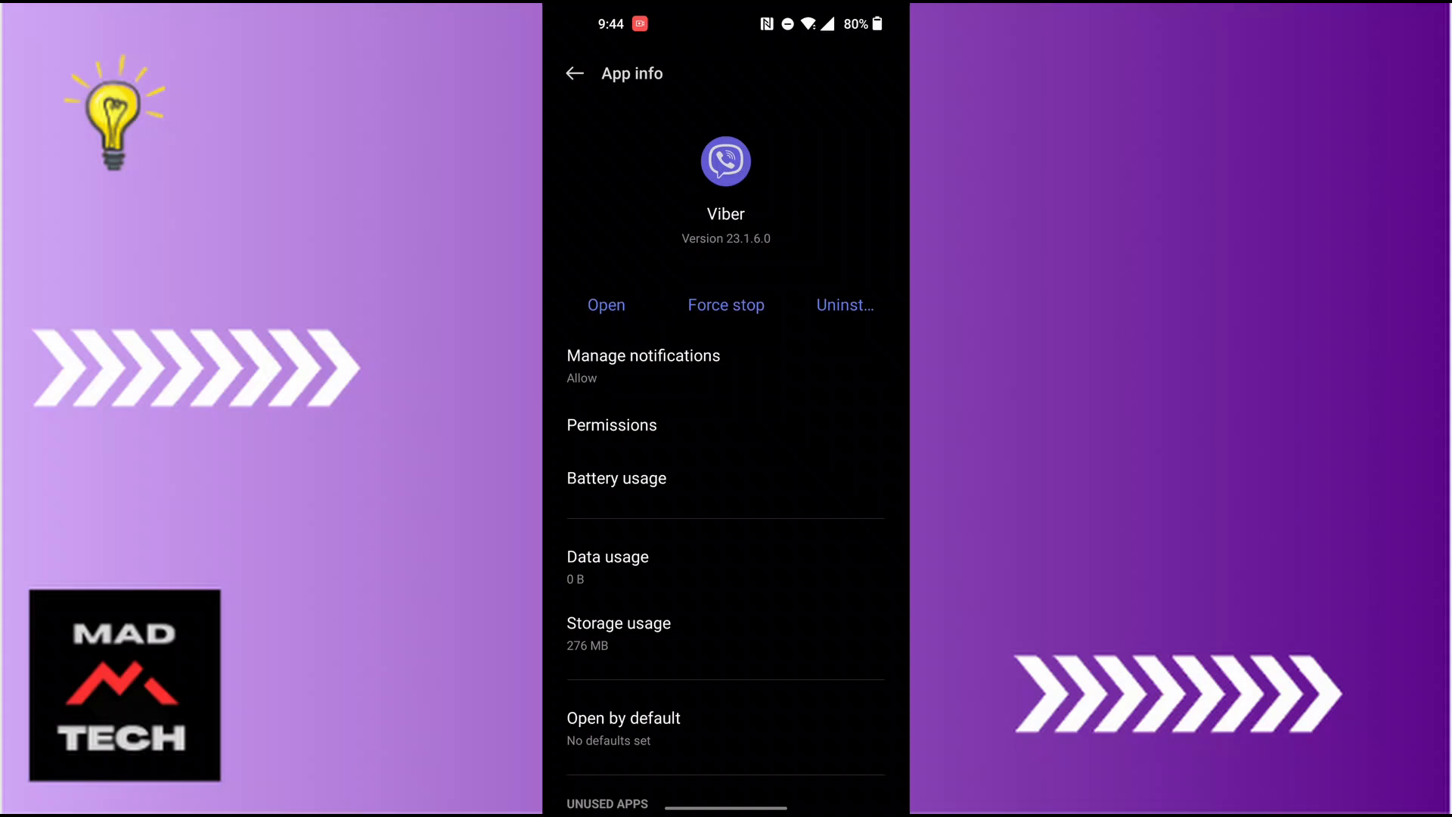
# Open Permissions on Viber's App info page to see camera, contacts, location, microphone
pyautogui.click(611, 424)
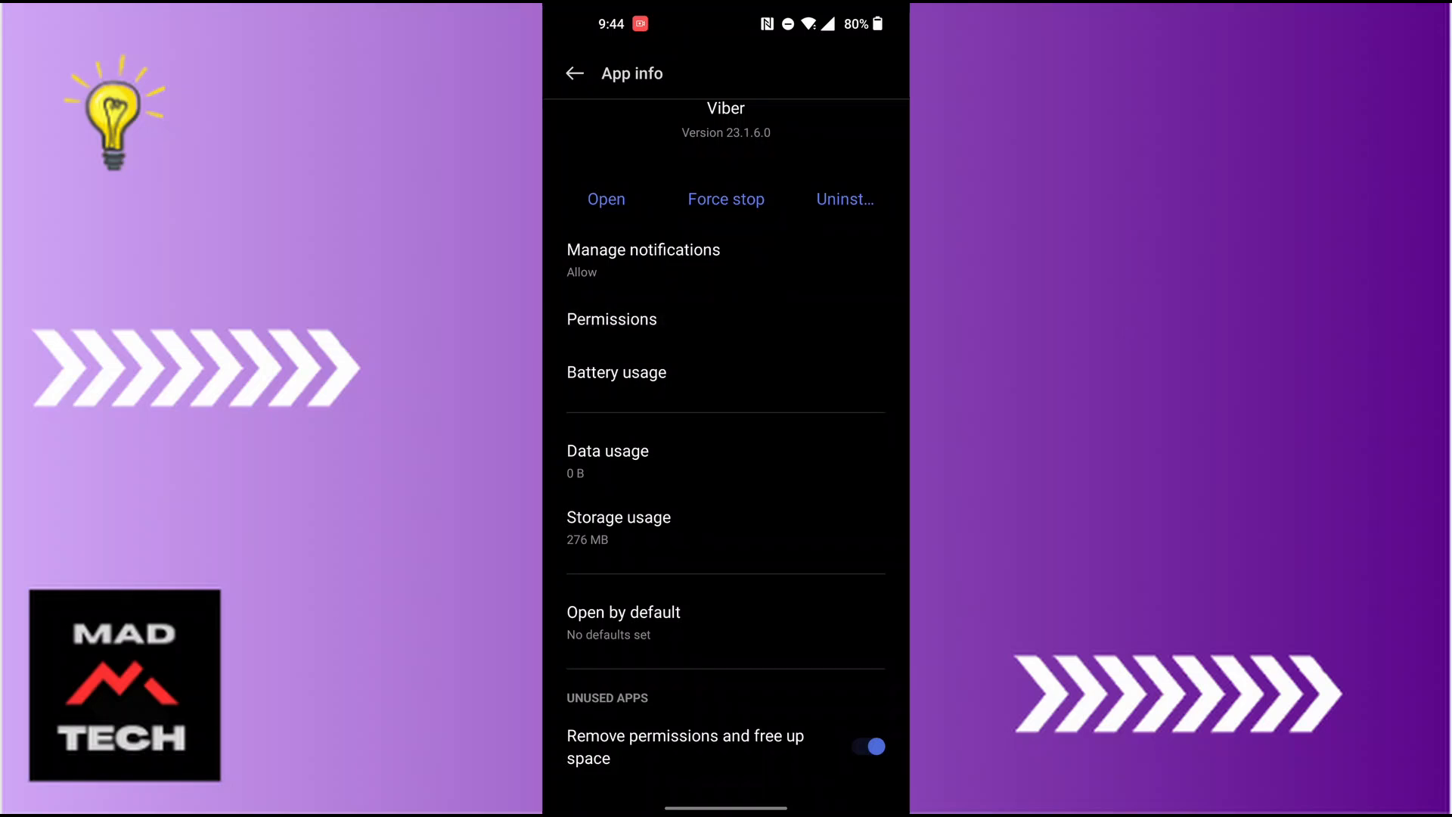
pyautogui.click(611, 319)
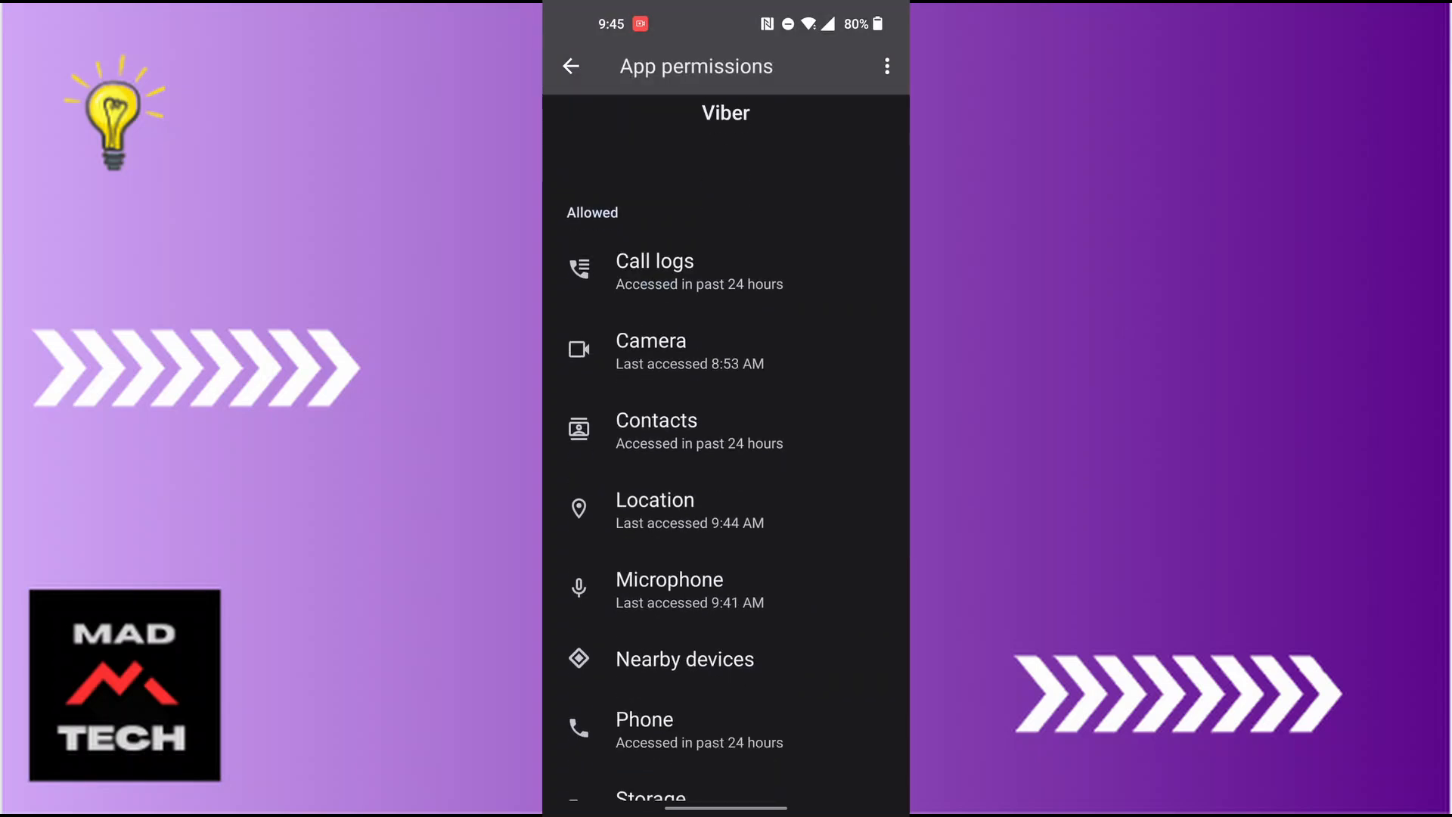
# Set Viber's Location permission to Don't allow
pyautogui.click(655, 499)
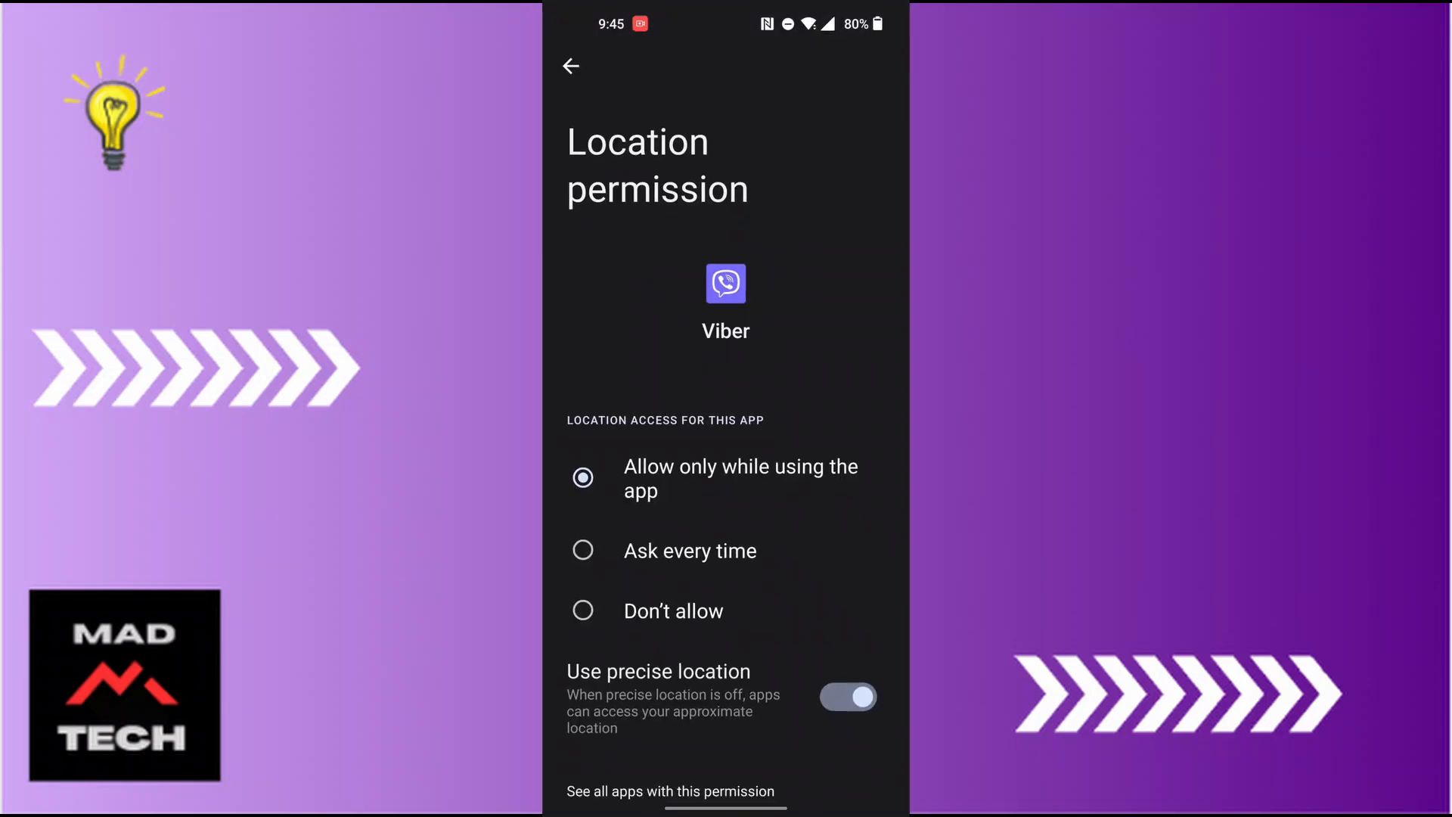
pyautogui.scroll(-3)
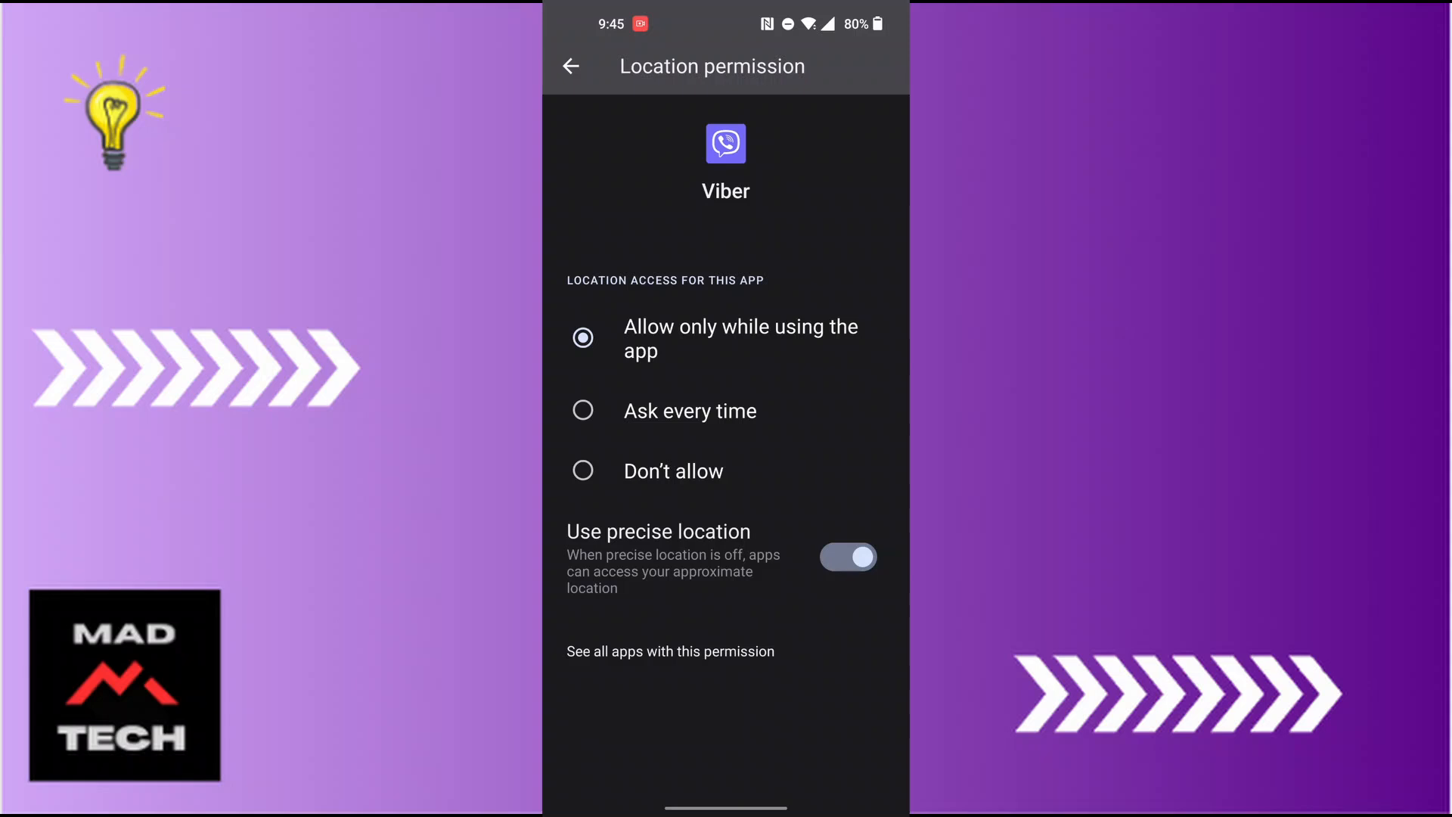
pyautogui.click(583, 471)
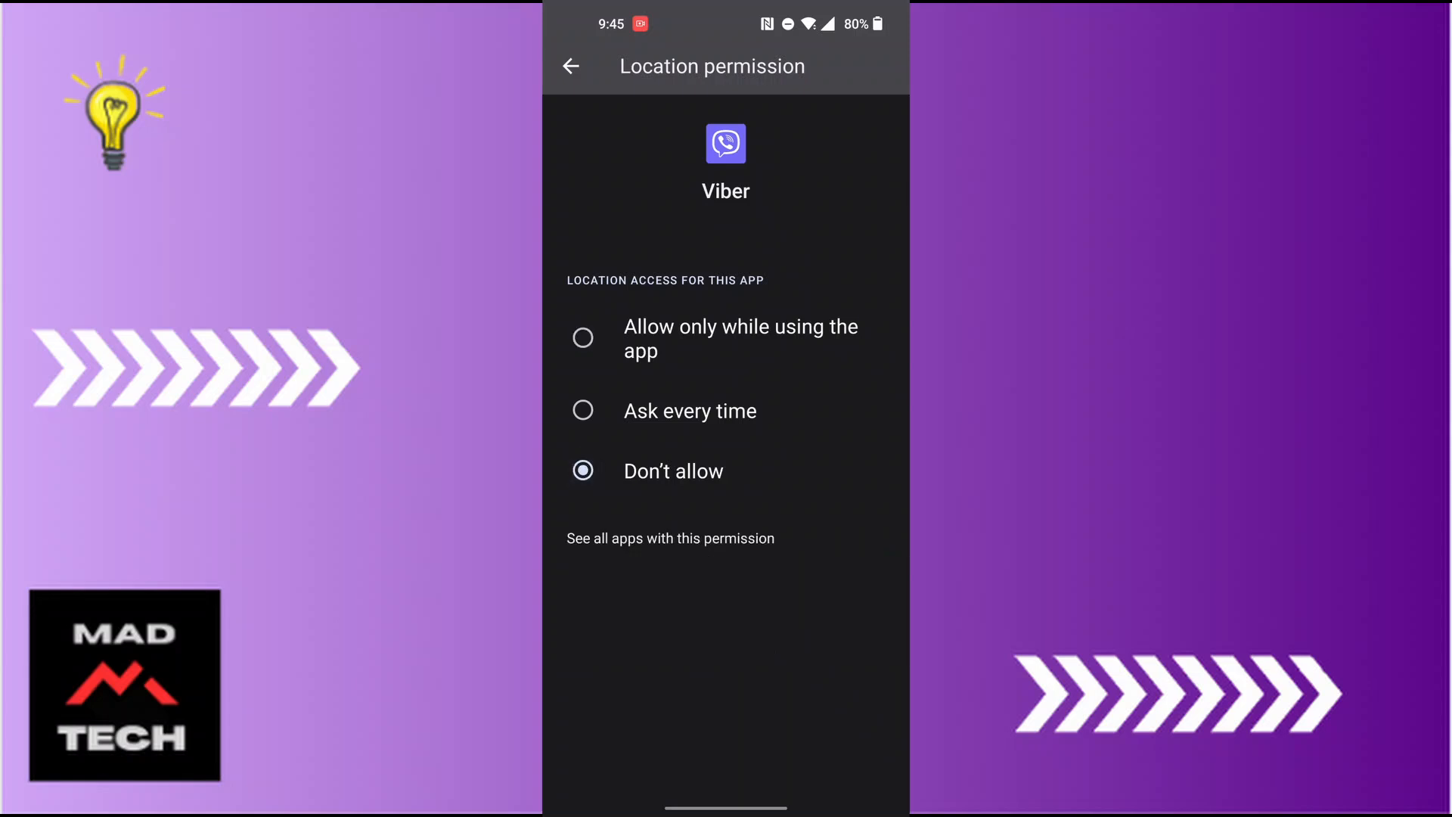